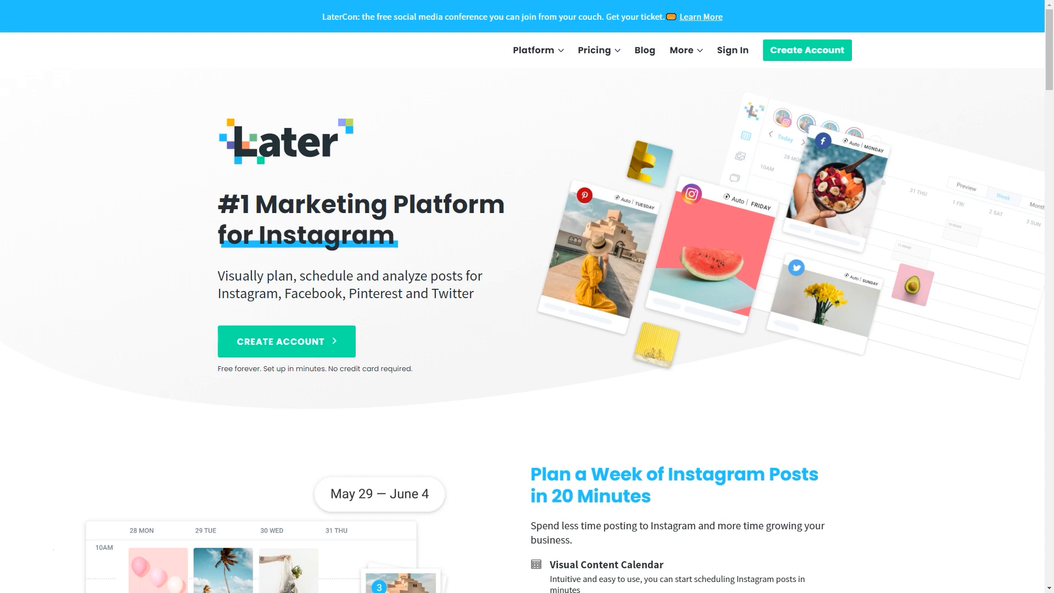
Open Later's pricing page listing the Free, Plus, Premium, Starter and Brand plans
click(594, 50)
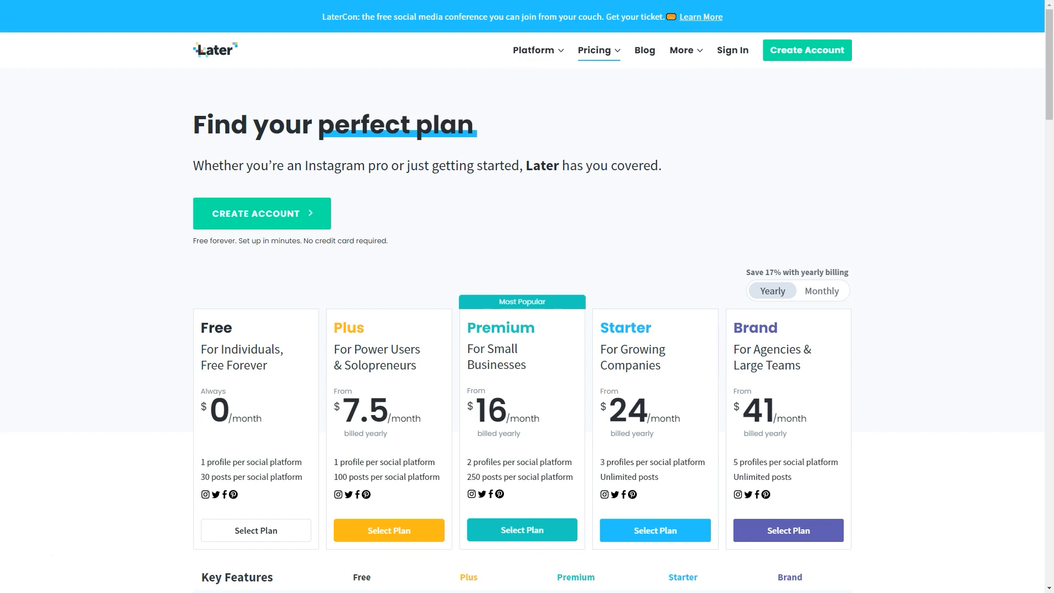
Return to the Later homepage via the logo
click(215, 49)
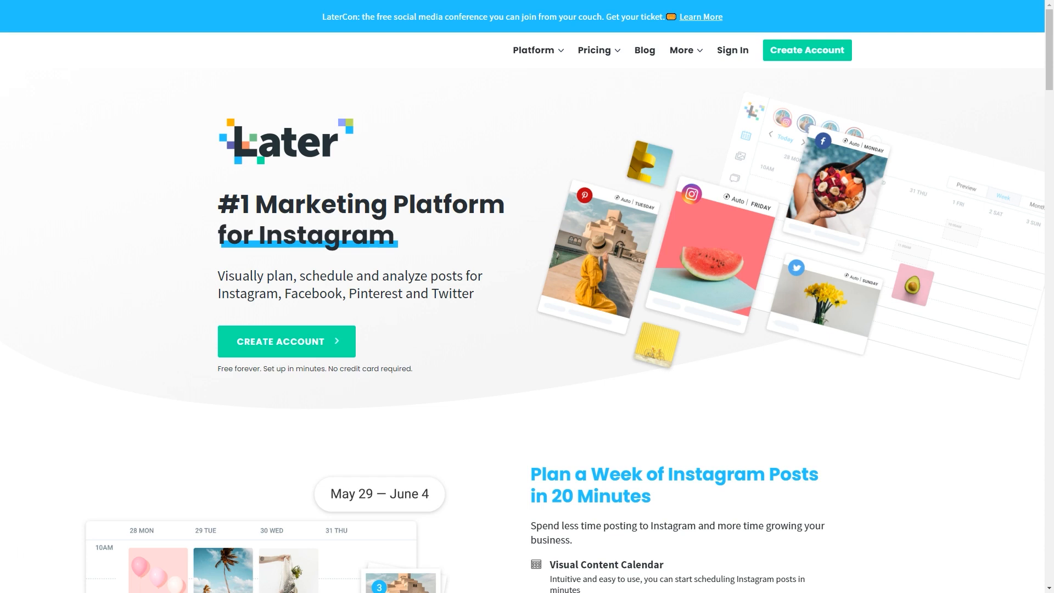
scroll(down, 3)
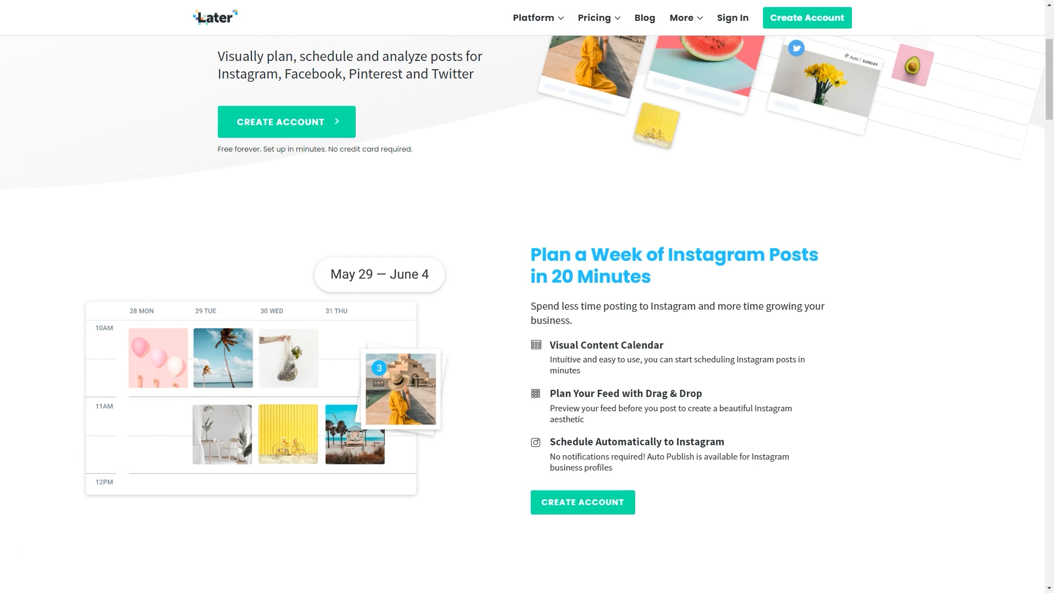
scroll(down, 3)
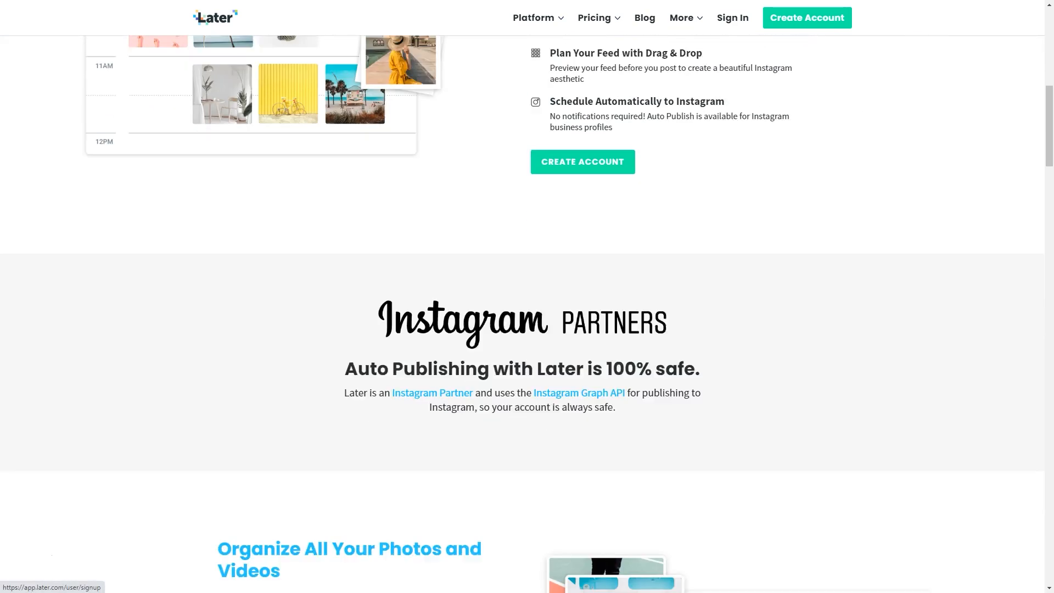
scroll(down, 3)
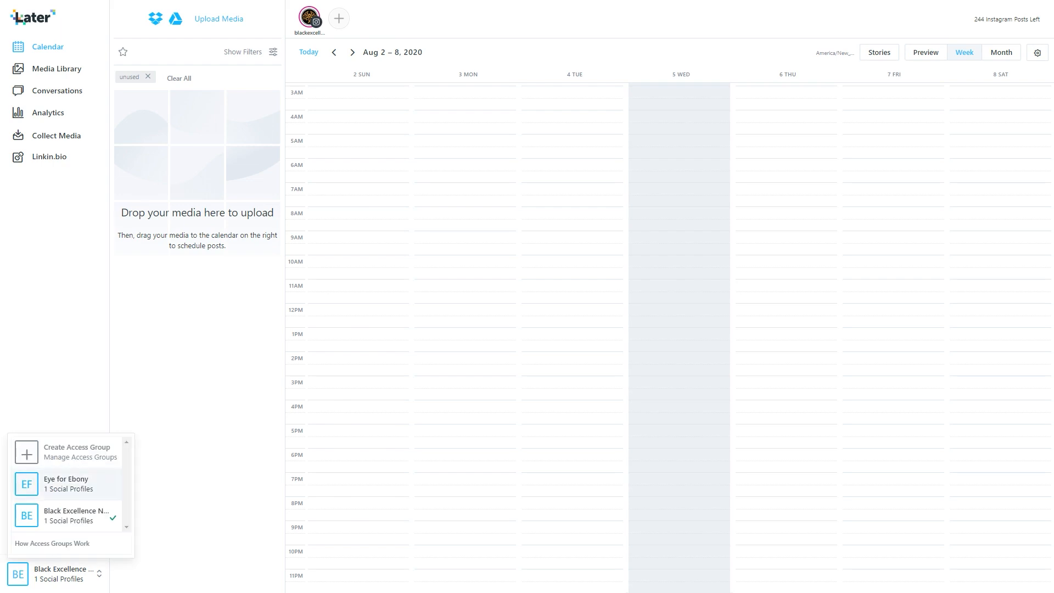
Make the Eye for Ebony access group active in the calendar
click(66, 483)
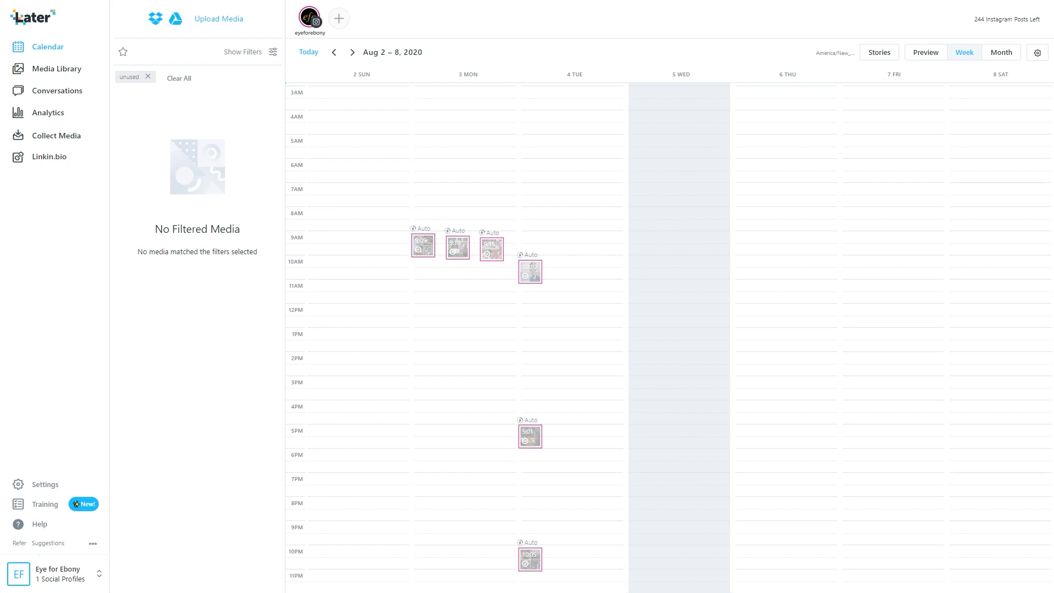
mouse_move(525, 583)
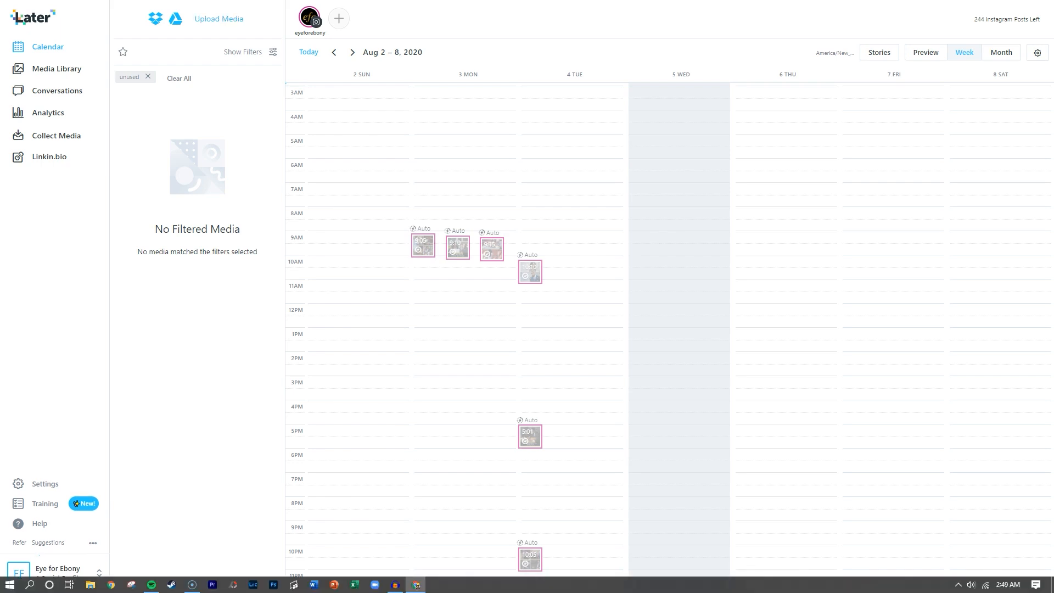
Upload the 2020 EFE Bundle Preview Graphics images and start a four-image post draft for August 5
click(218, 18)
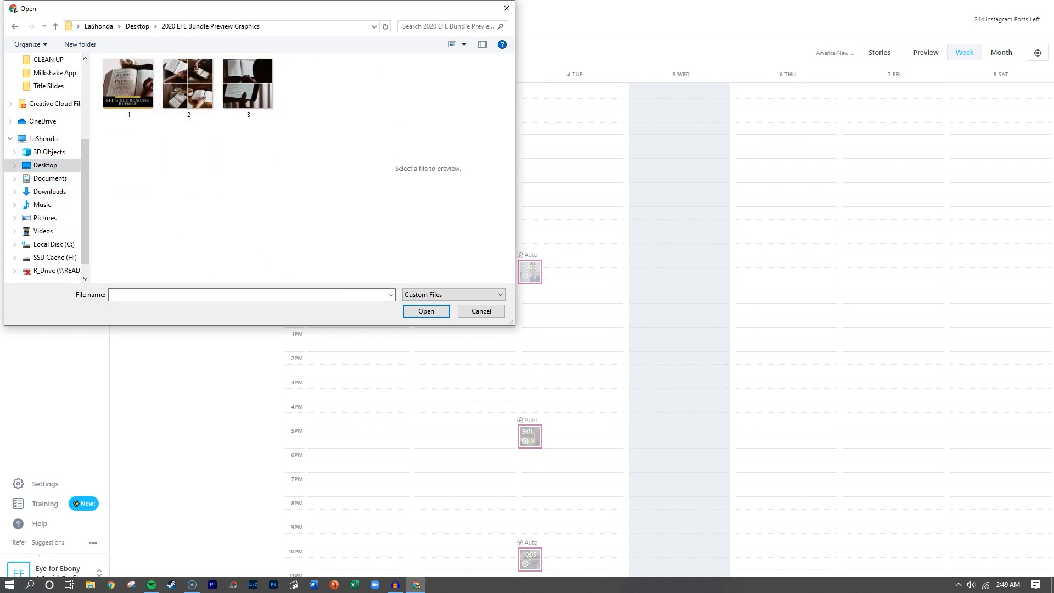
click(481, 310)
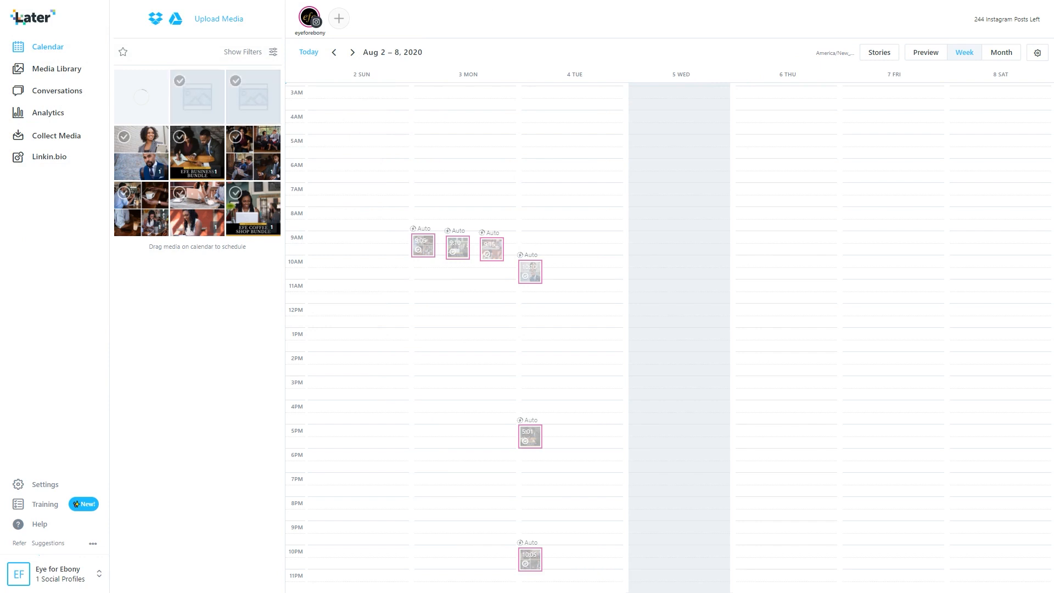
click(141, 97)
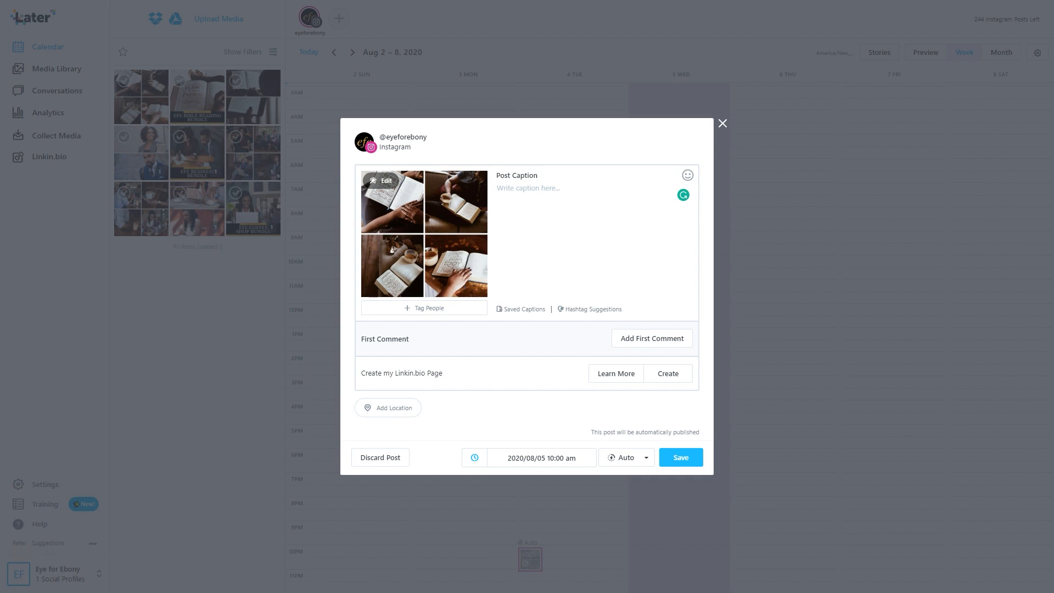
Add a first-comment field to the August 5 carousel draft, with hashtag suggestions shown
click(528, 188)
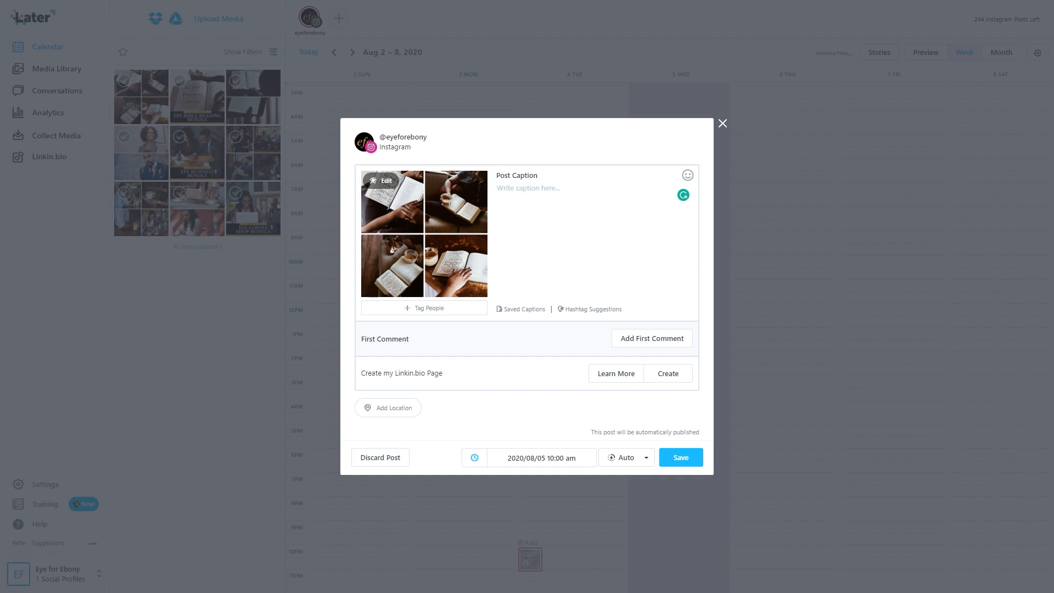
click(594, 309)
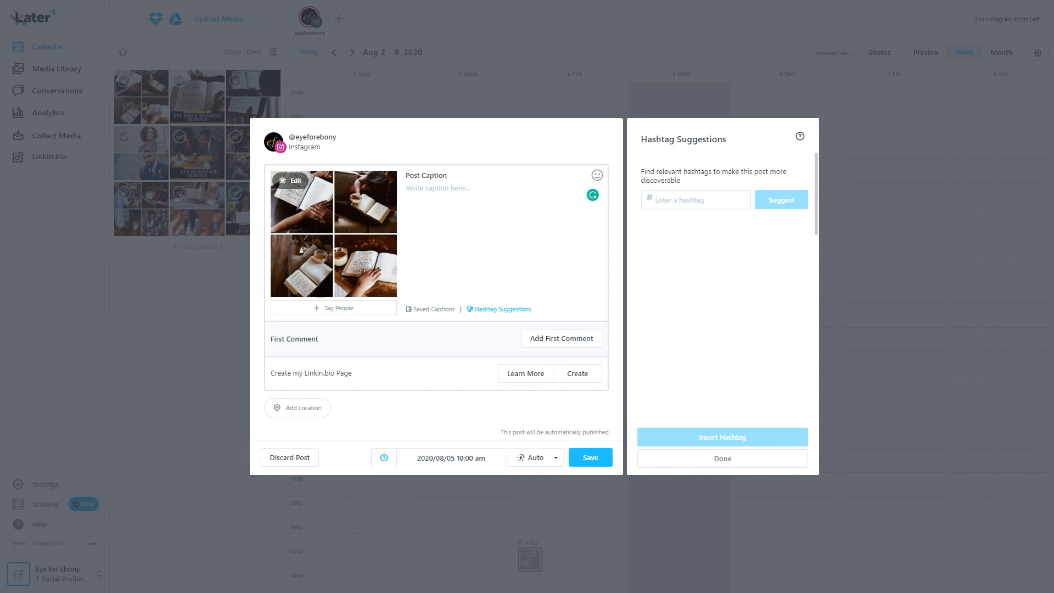
click(561, 338)
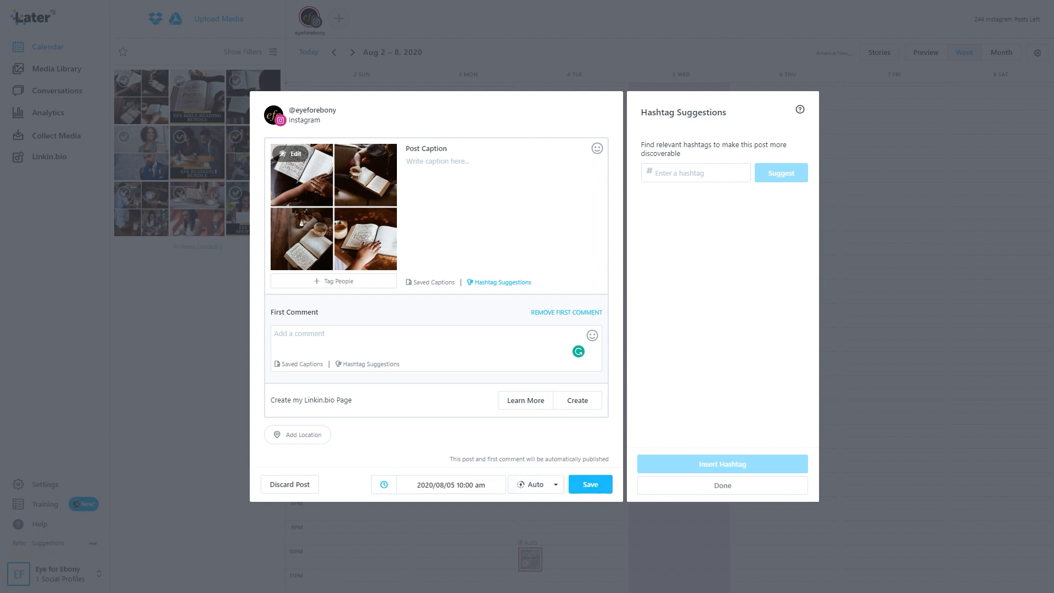
click(594, 9)
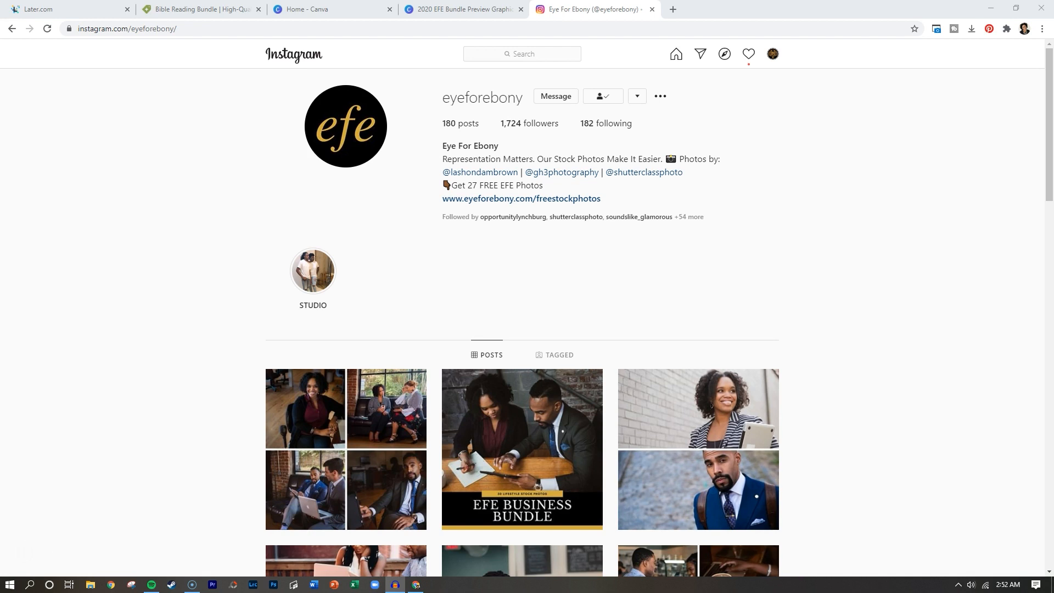
mouse_move(522, 449)
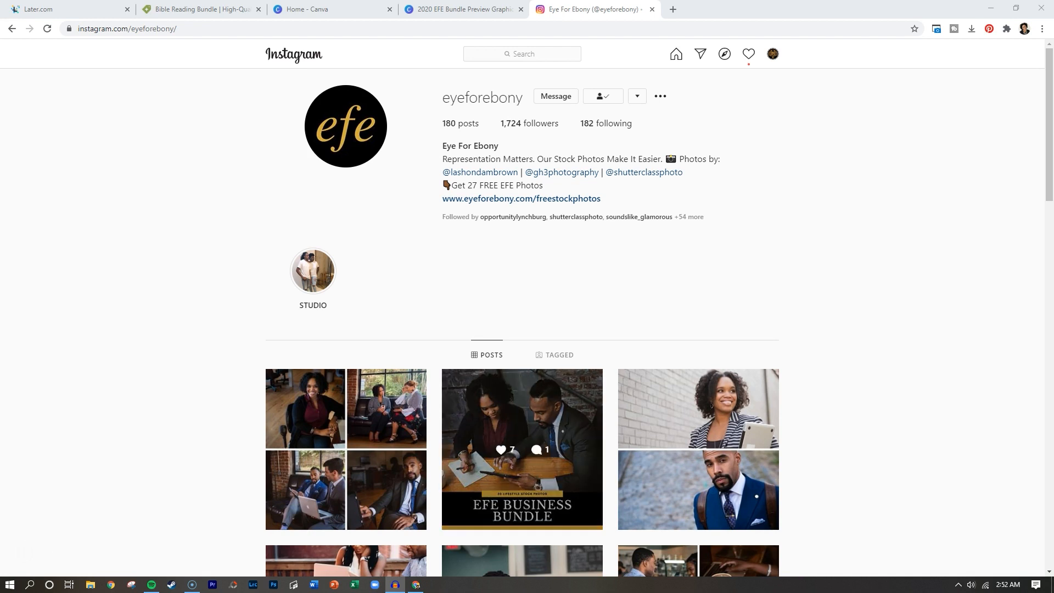
Copy the hashtag block from the EFE Business Bundle post and bring it back to the Later draft
click(521, 449)
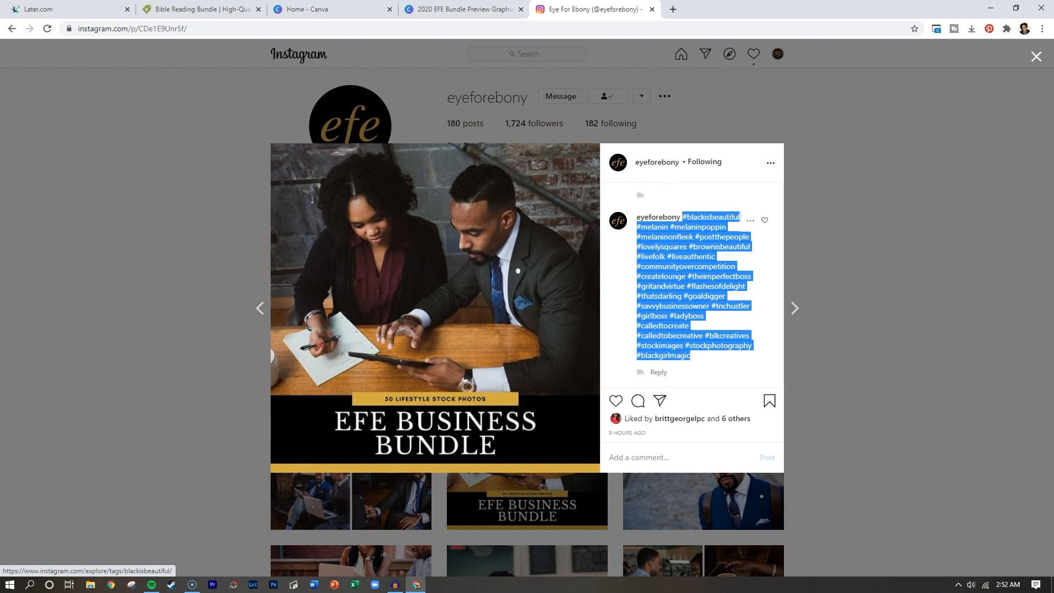
mouse_move(653, 285)
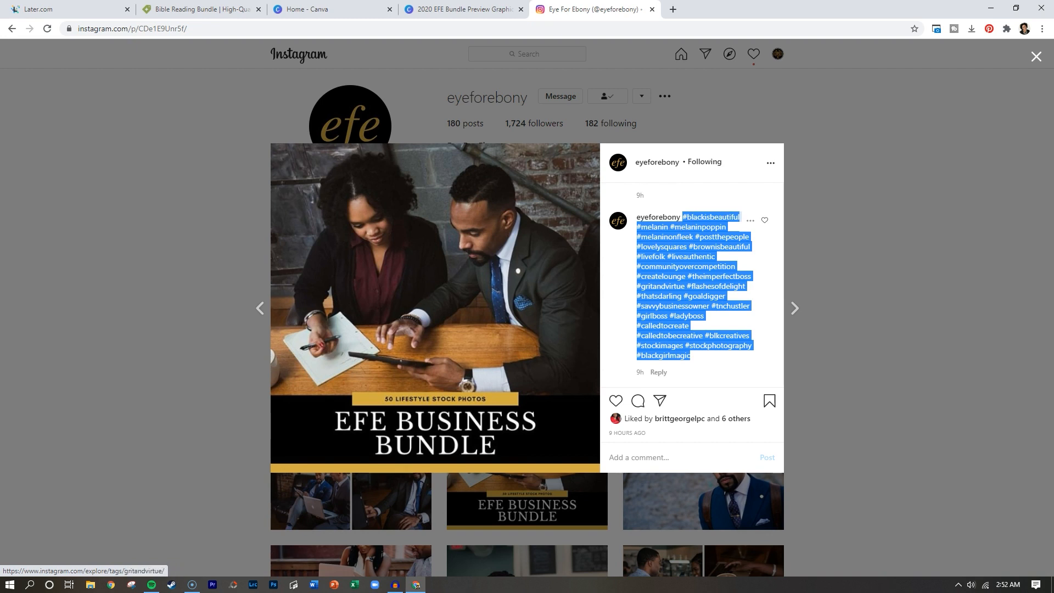
mouse_move(652, 296)
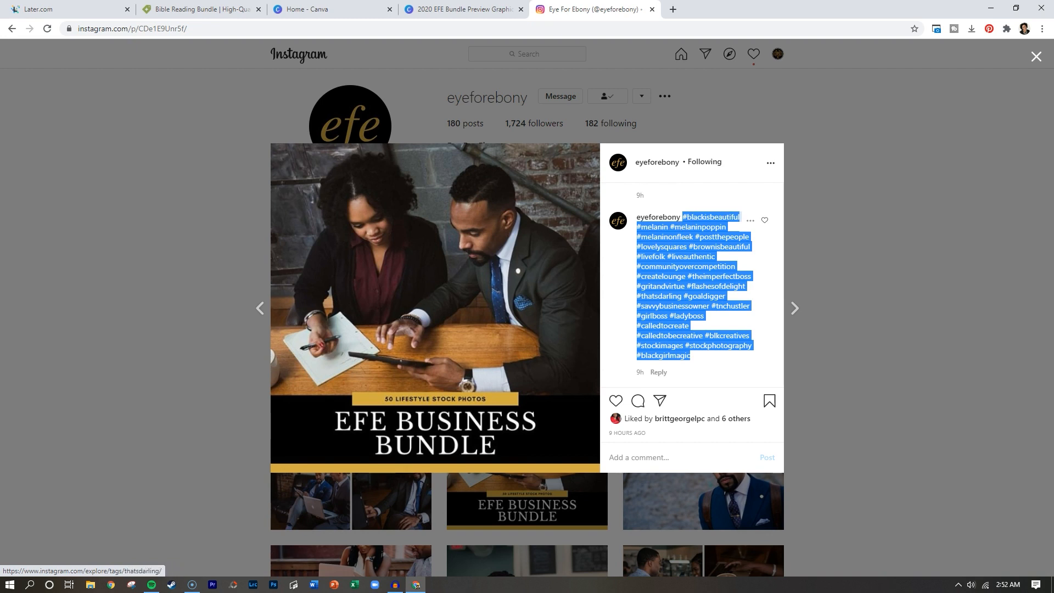
click(67, 9)
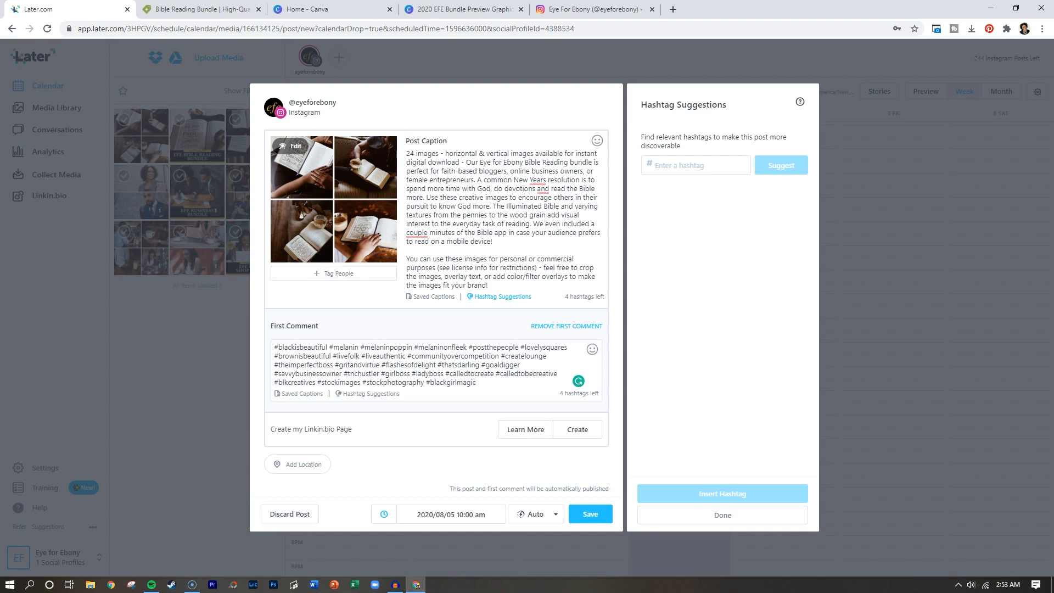
Fix the caption typos and save the carousel for 2020/08/05 at 10:00 am
click(542, 179)
text(')
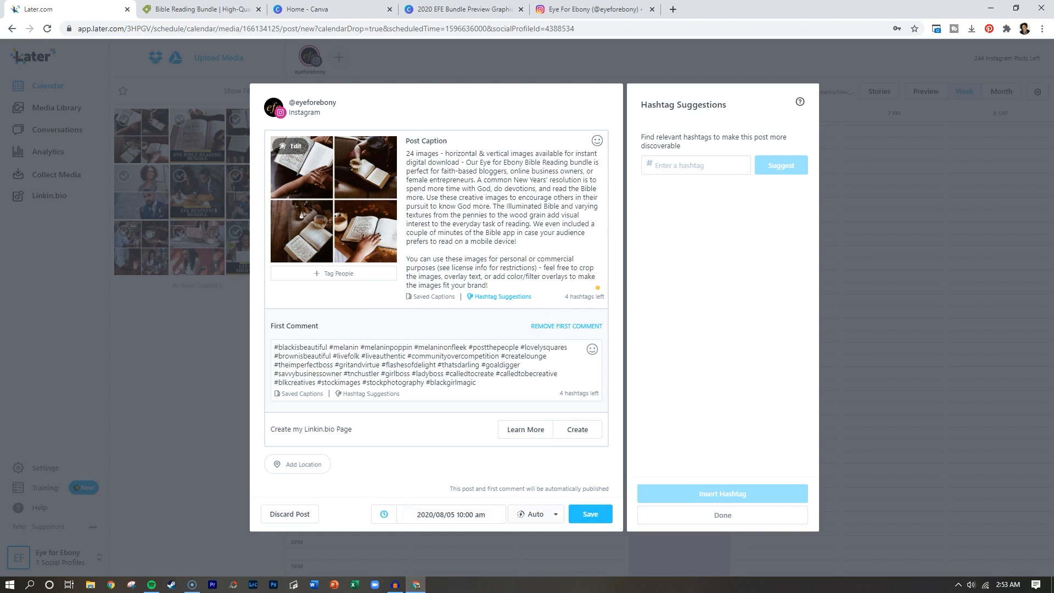
click(590, 514)
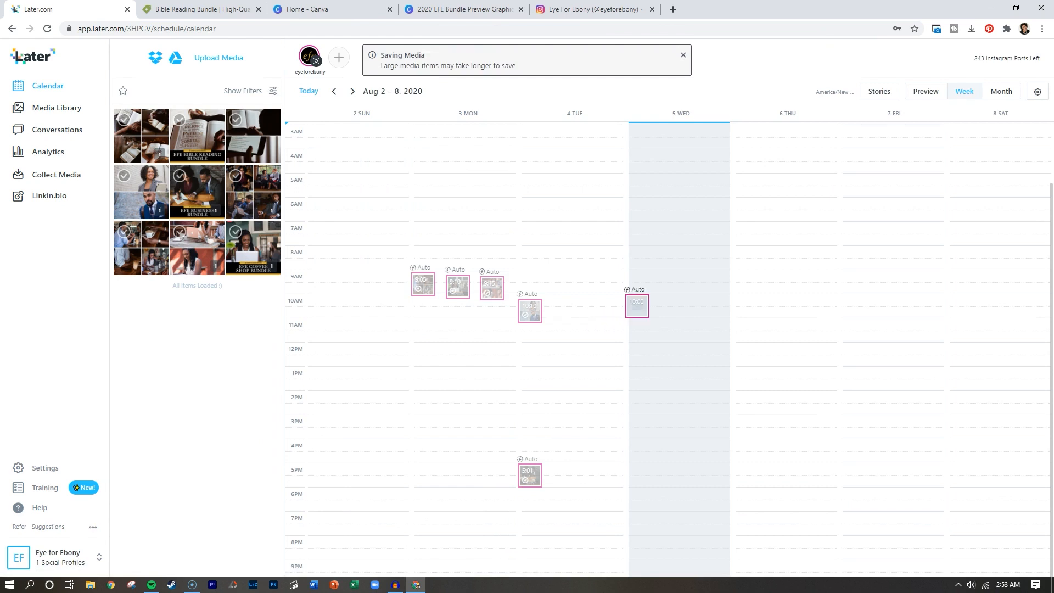
click(683, 54)
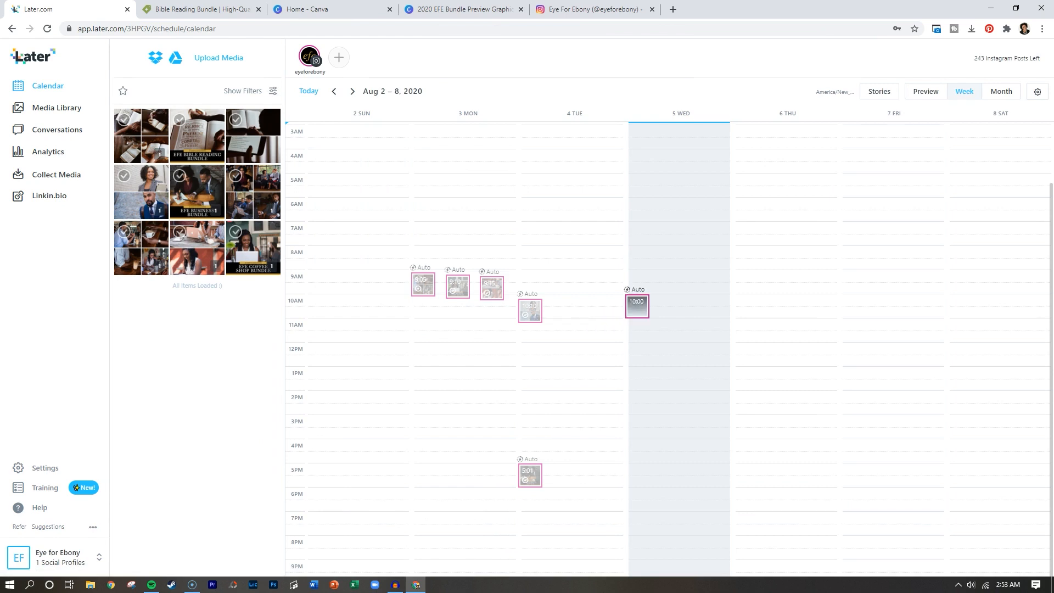